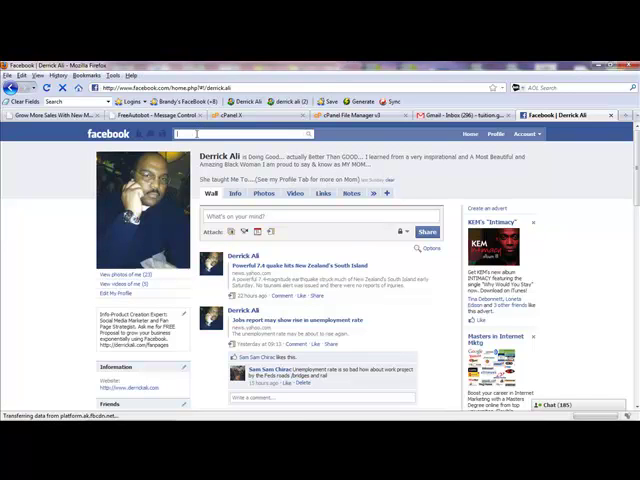
Search 'nonprofit' and land on the Nonprofit BlaccProject profile's Info page
text(nonprofit)
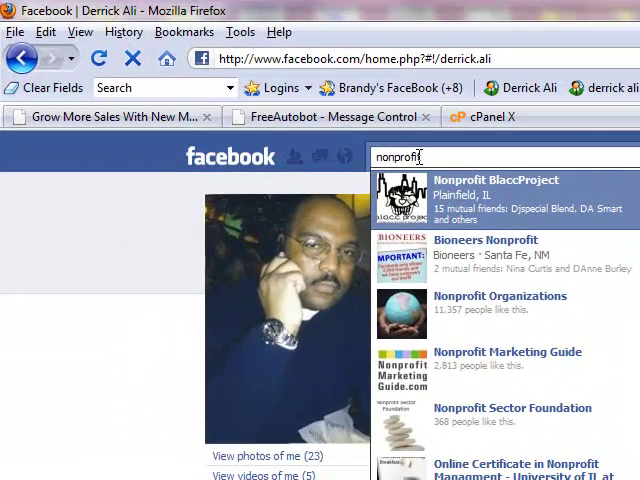
click(492, 186)
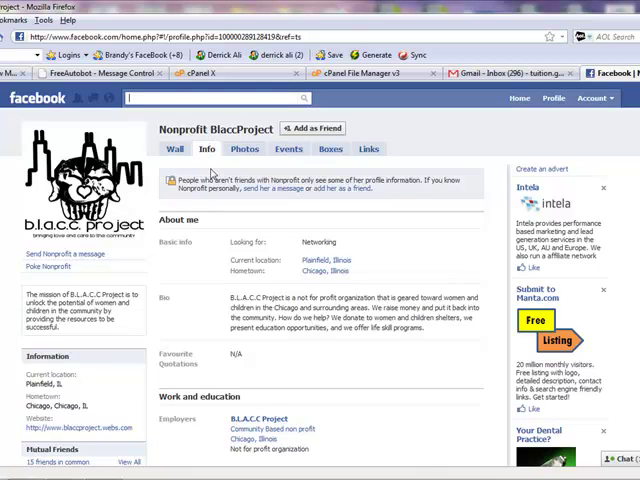
Scroll to Contact Information and copy BlaccProject's email, phones, address and website
scroll(down, 3)
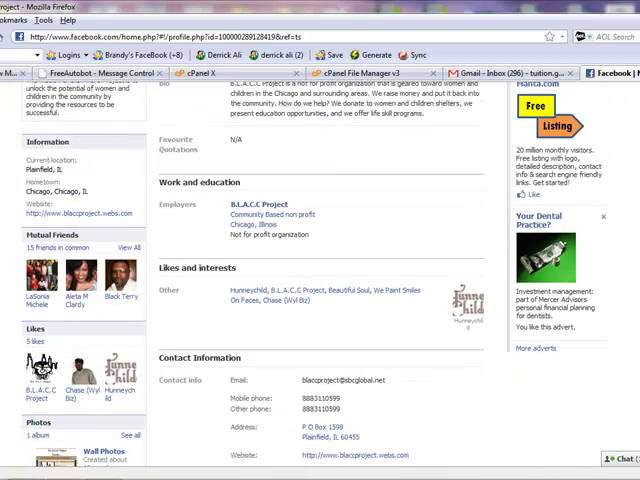
mouse_move(290, 370)
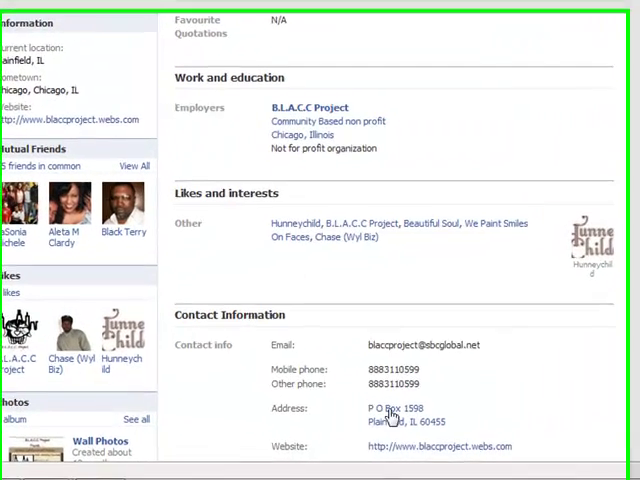
scroll(down, 3)
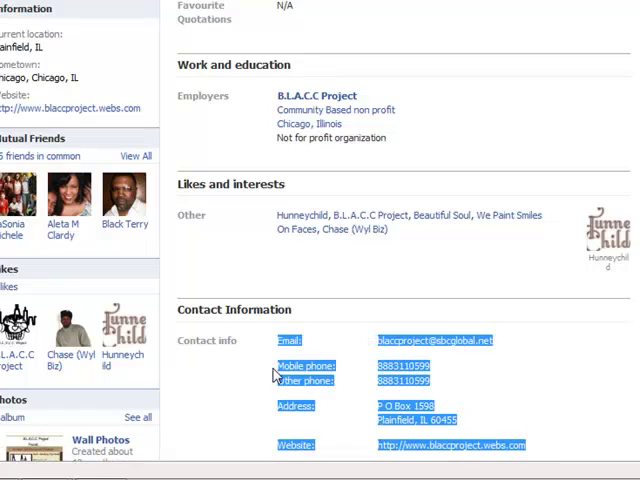
right_click(280, 376)
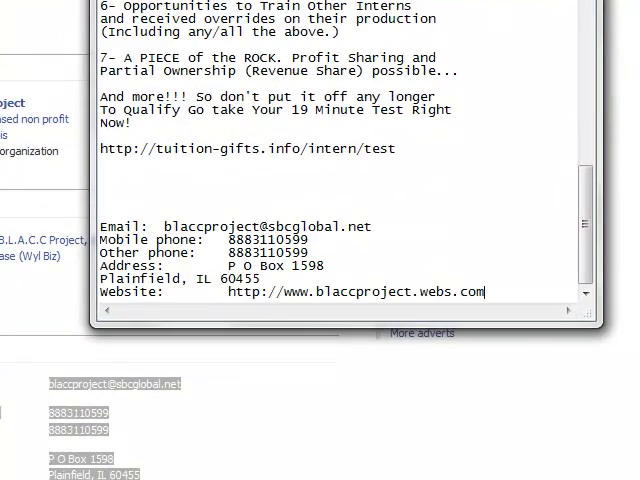
Add a '10 churches' line below the pasted contact details at the note's end
scroll(down, 3)
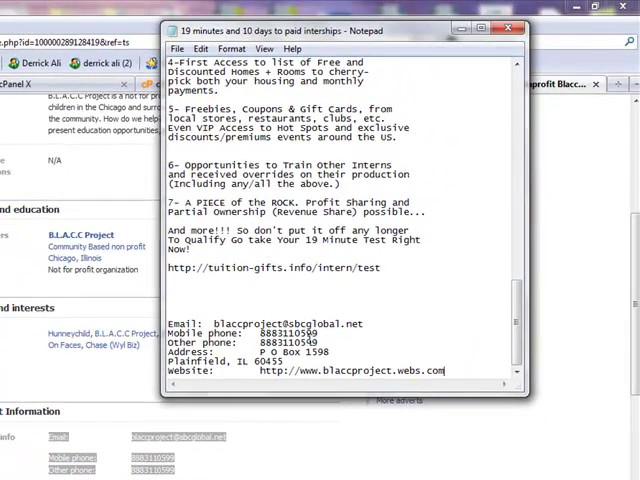
scroll(down, 3)
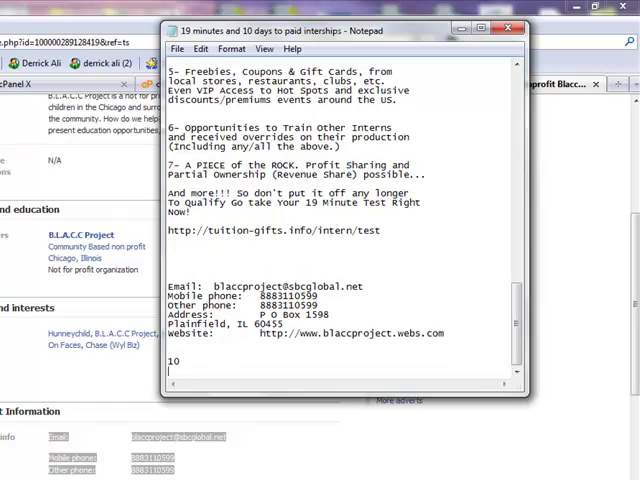
text(10)
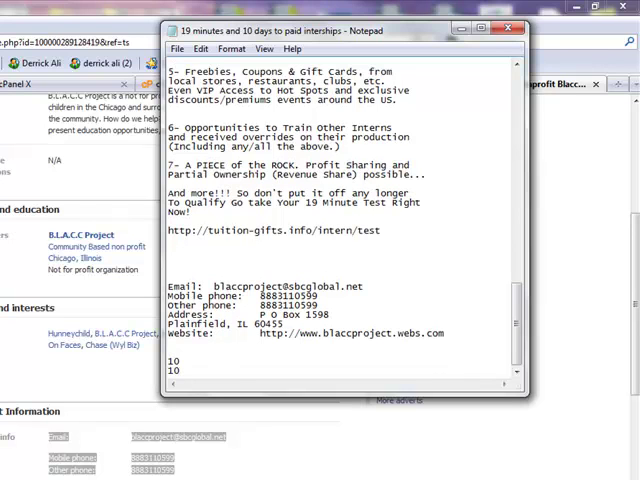
text(c)
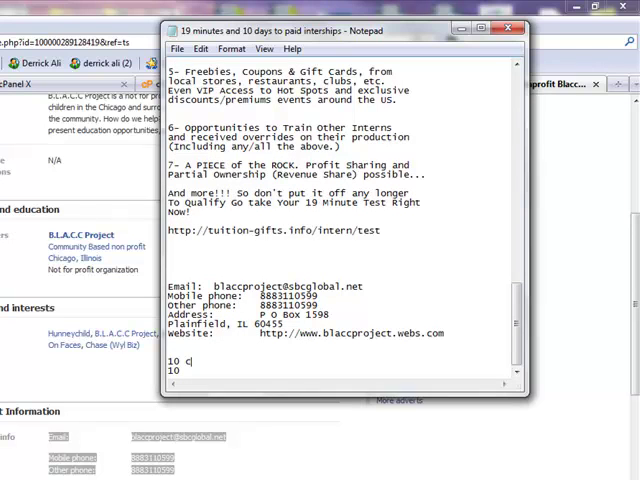
text(hurches)
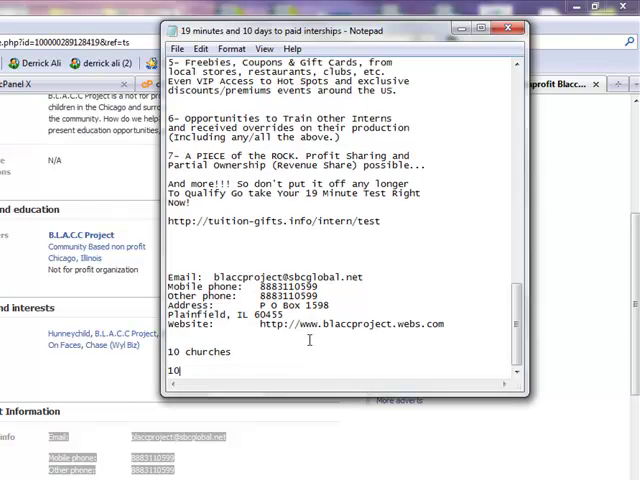
Begin the next placeholder line with '10 non', correcting a mistyped letter
text(c)
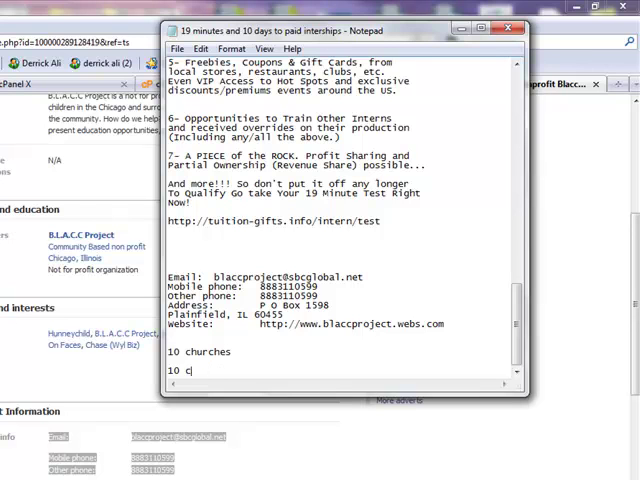
text(n)
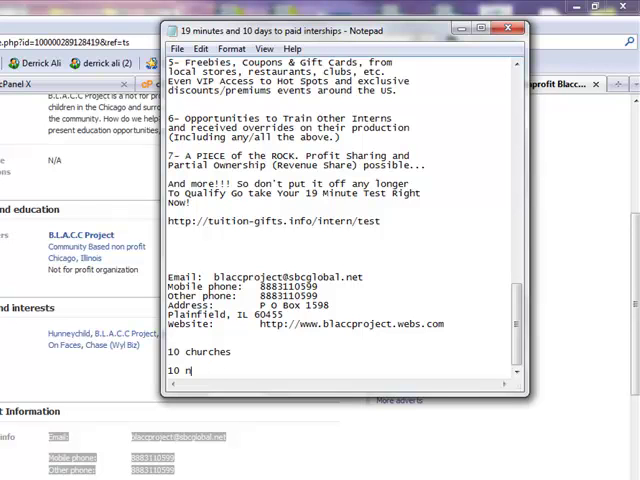
text(i)
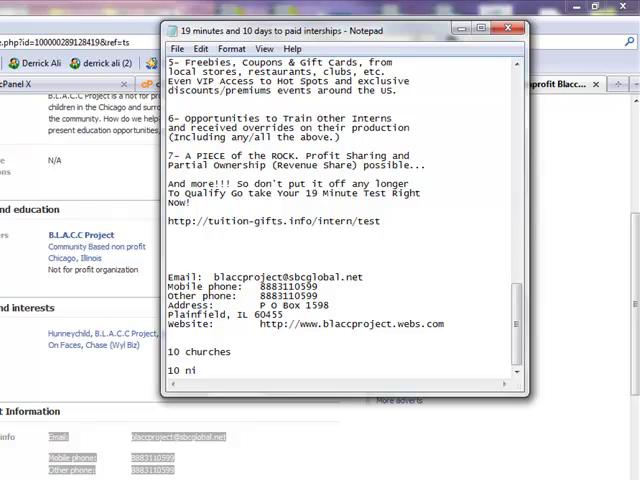
key(Backspace)
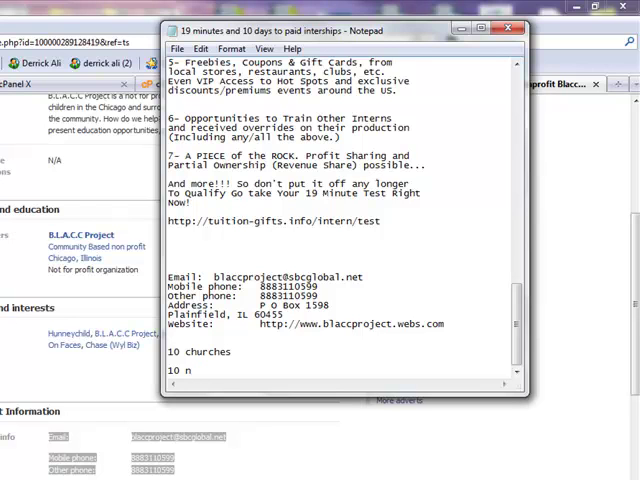
text(onprofit)
text(10)
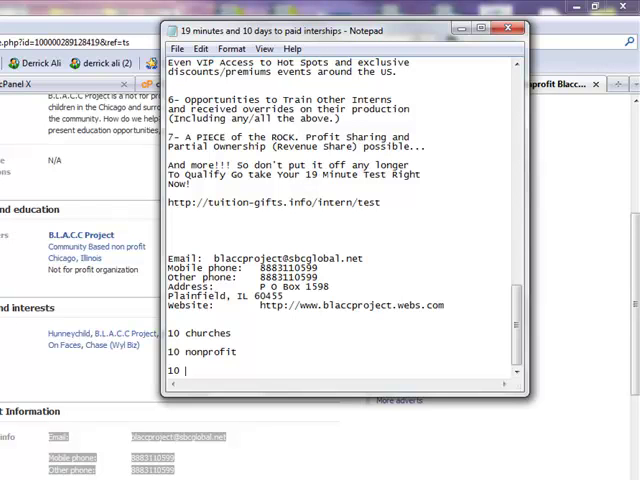
Complete the list with a '10 private schools' line below '10 nonprofit'
text(pr)
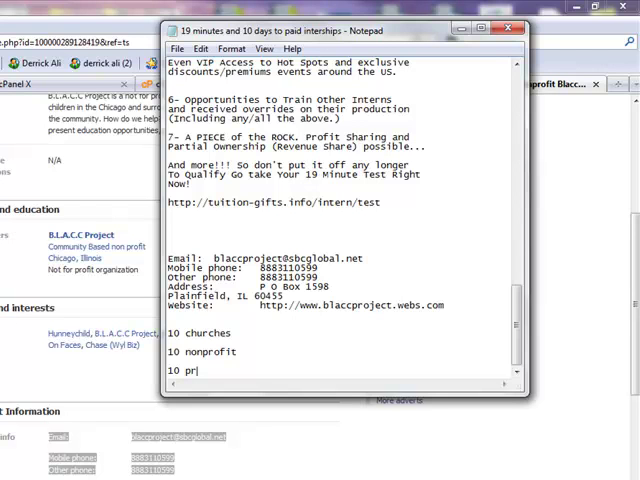
text(ivate)
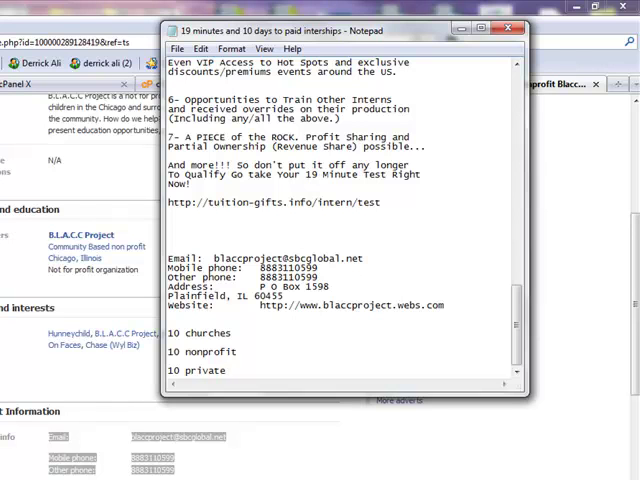
text(school)
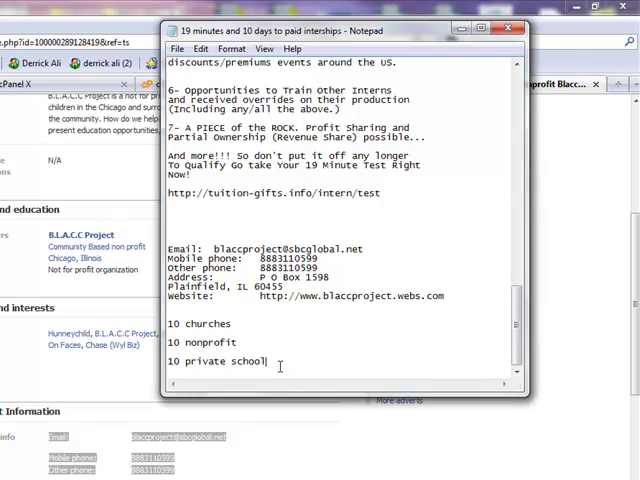
text(s)
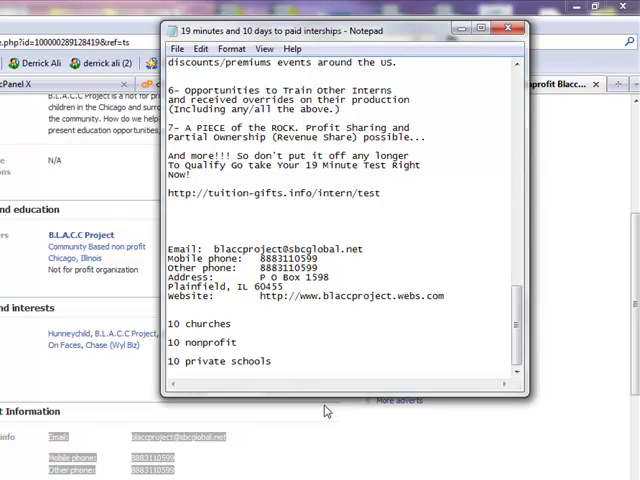
click(278, 360)
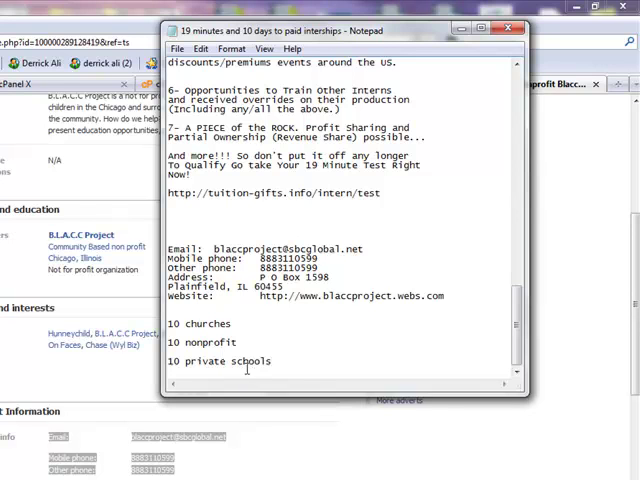
mouse_move(252, 378)
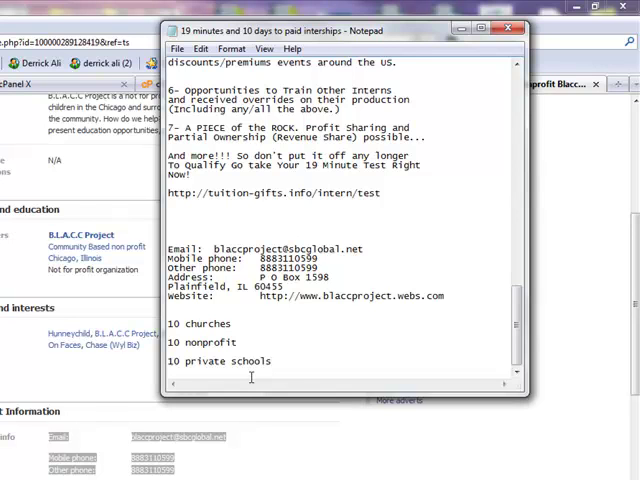
click(272, 360)
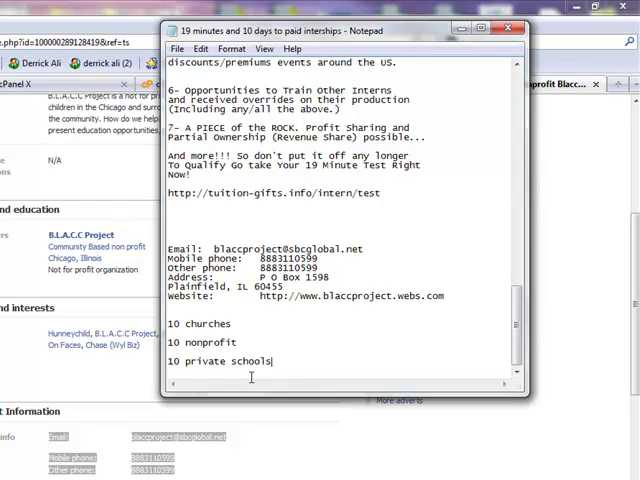